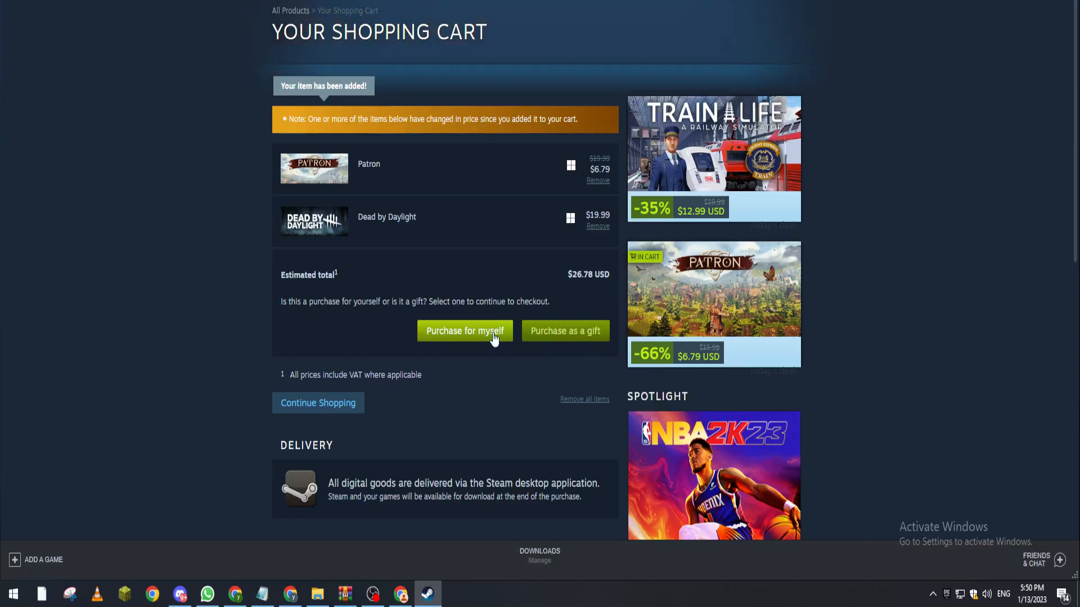
- Check out the cart (Patron, Dead by Daylight) as a purchase for myself
left_click(464, 331)
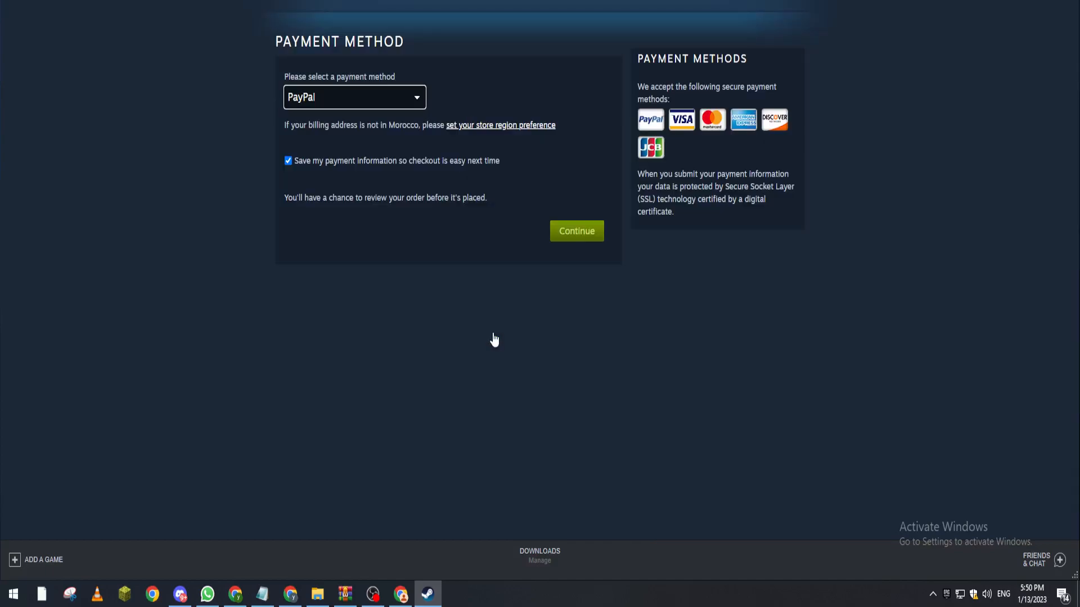
- Expand the payment method list showing PayPal, Visa, MasterCard, American Express, Discover and JCB
left_click(353, 97)
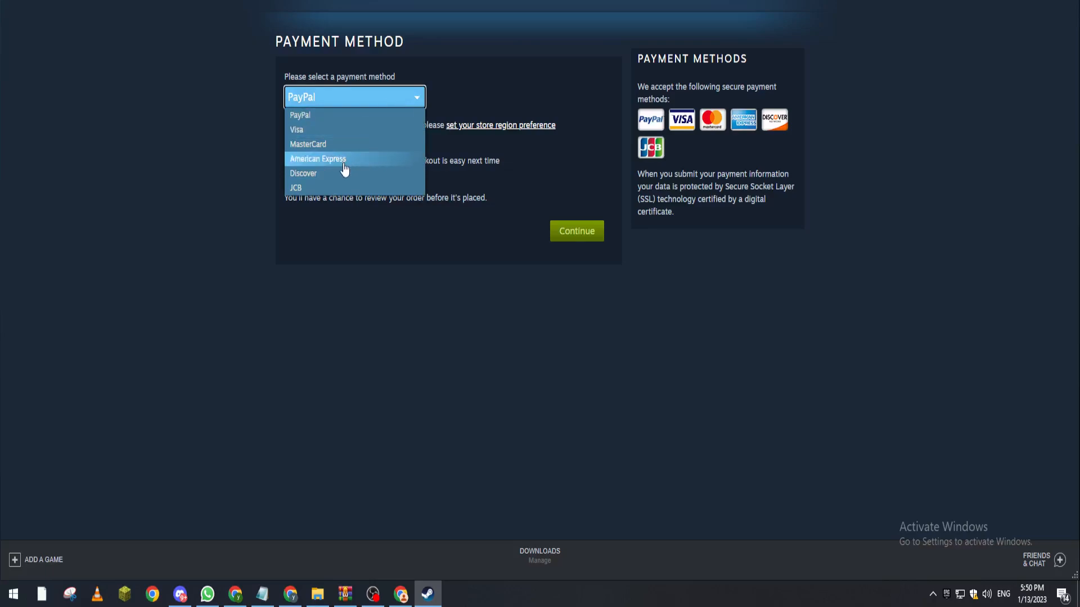